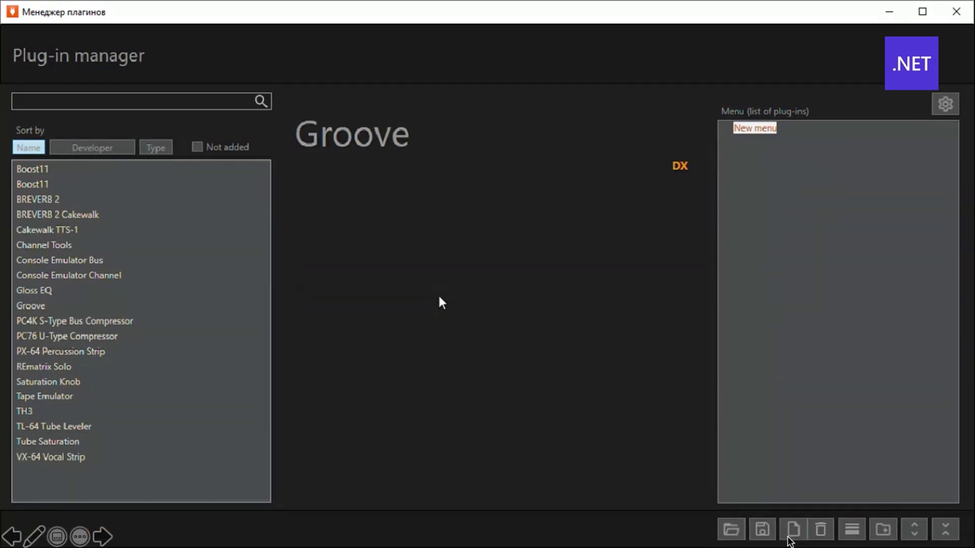
mouse_move(437, 295)
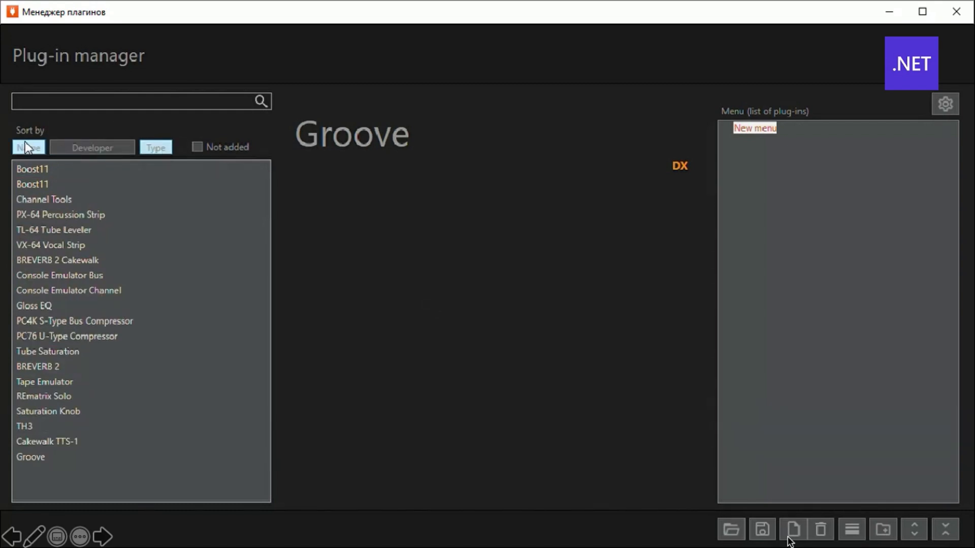
Add REmatrix Solo, TL-64 Tube Leveler and Saturation Knob to the new folder, configuring Saturation Knob as a synth.
click(28, 147)
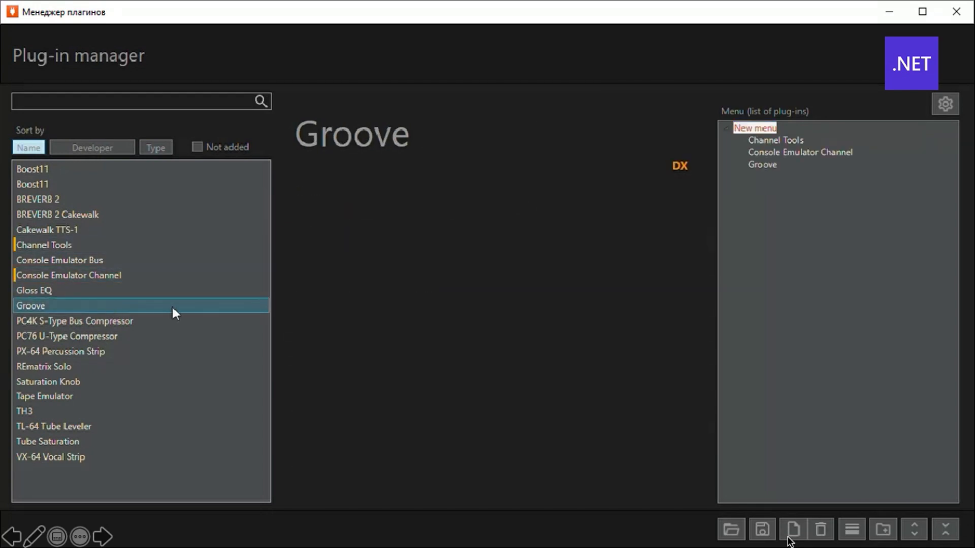
click(44, 366)
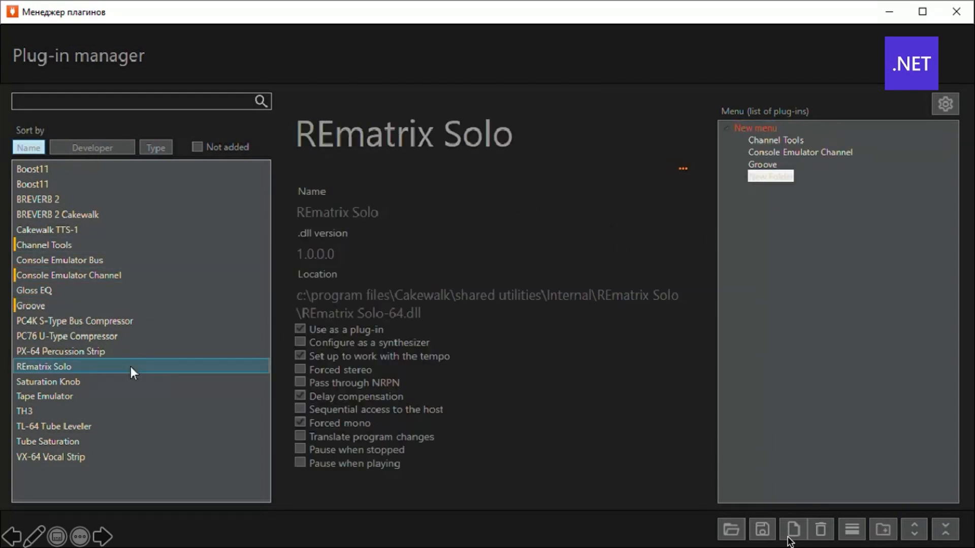
click(55, 426)
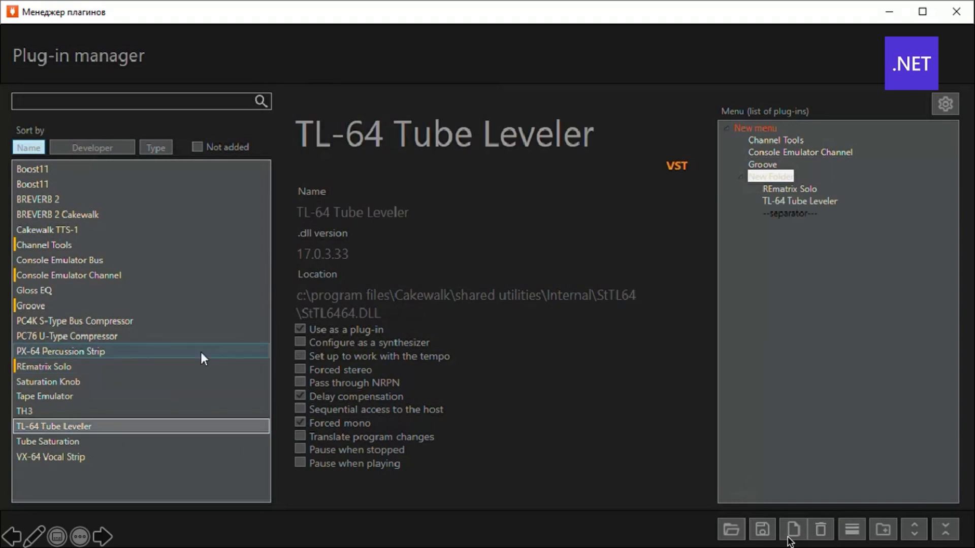
click(48, 382)
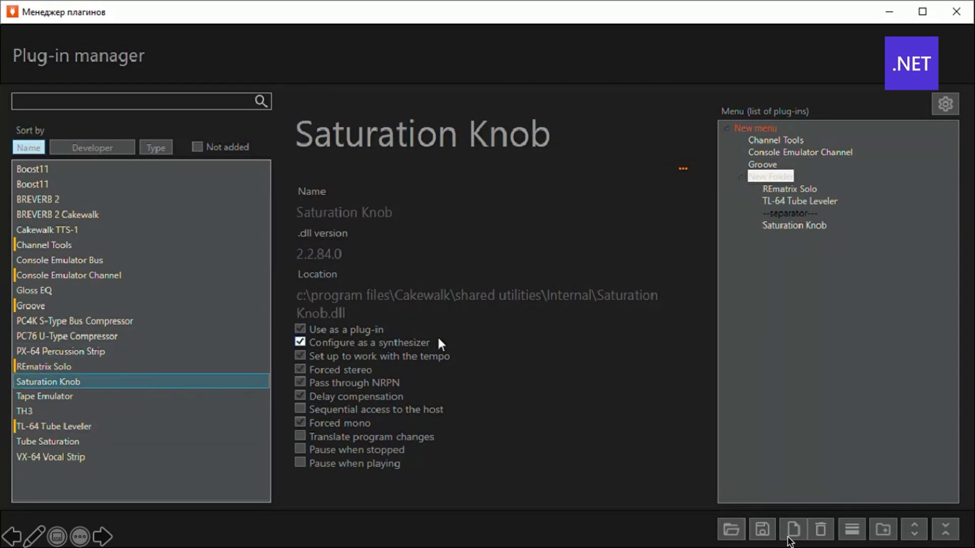
click(299, 341)
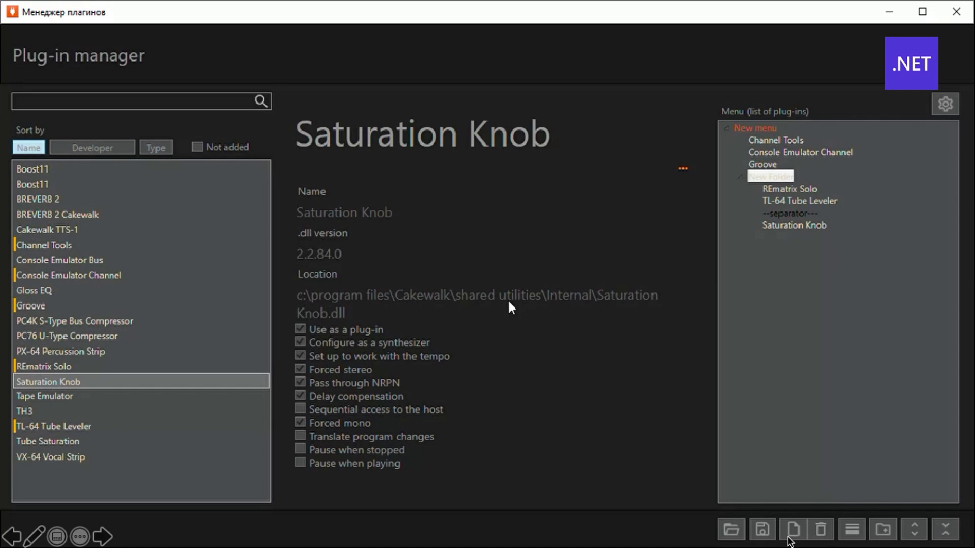